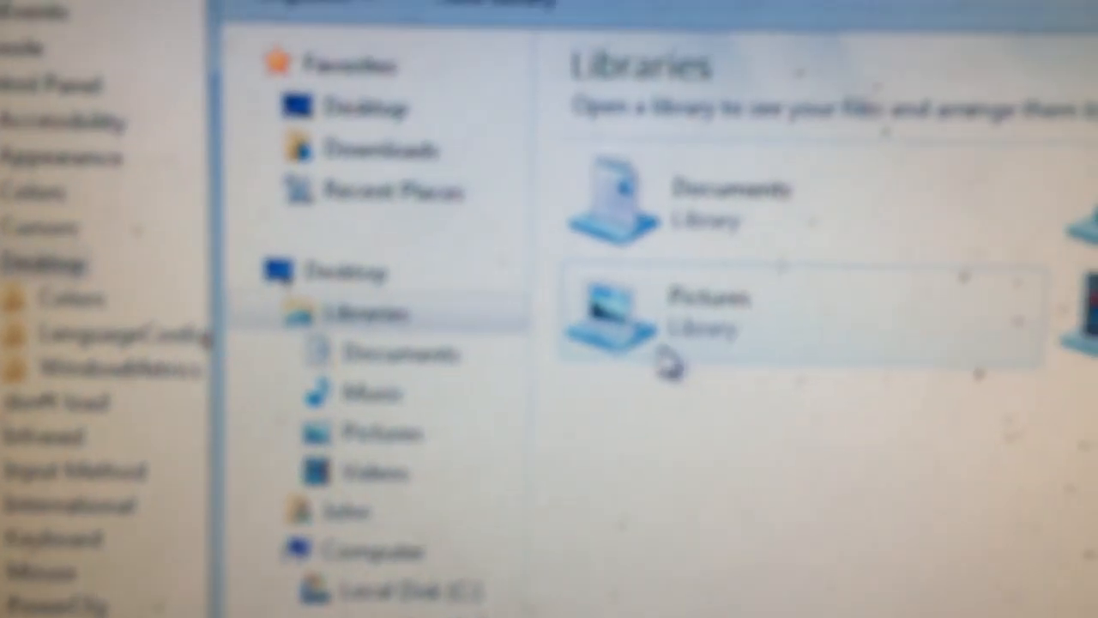
- Navigate into the Pictures library's Sample Pictures folder to show the image thumbnails
{"action": "left_click", "coordinate": [704, 318]}
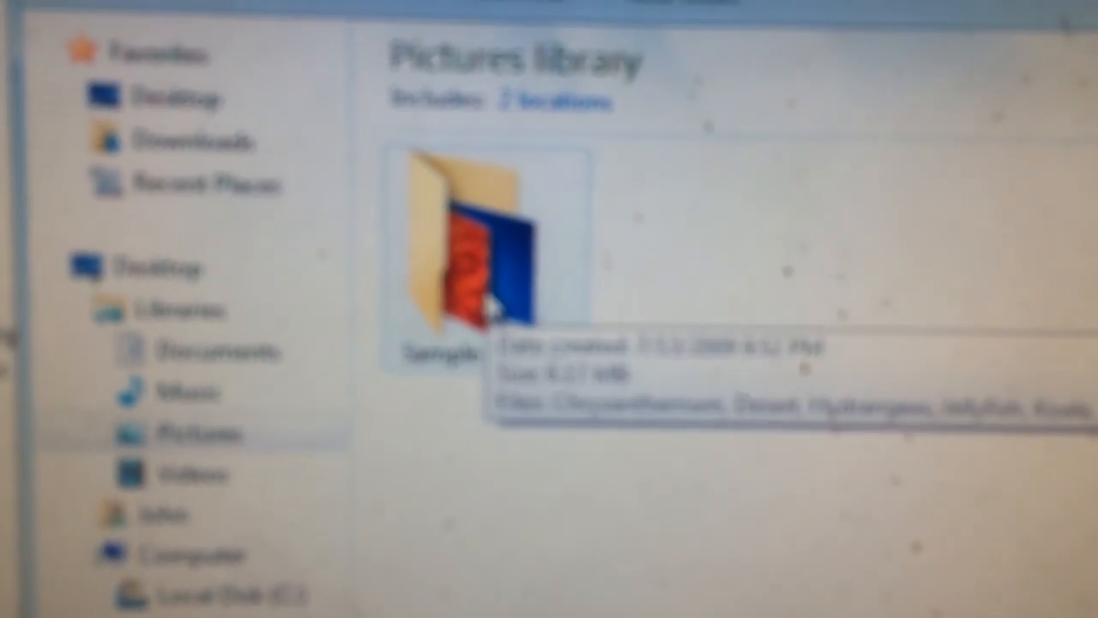
{"action": "double_click", "coordinate": [463, 248]}
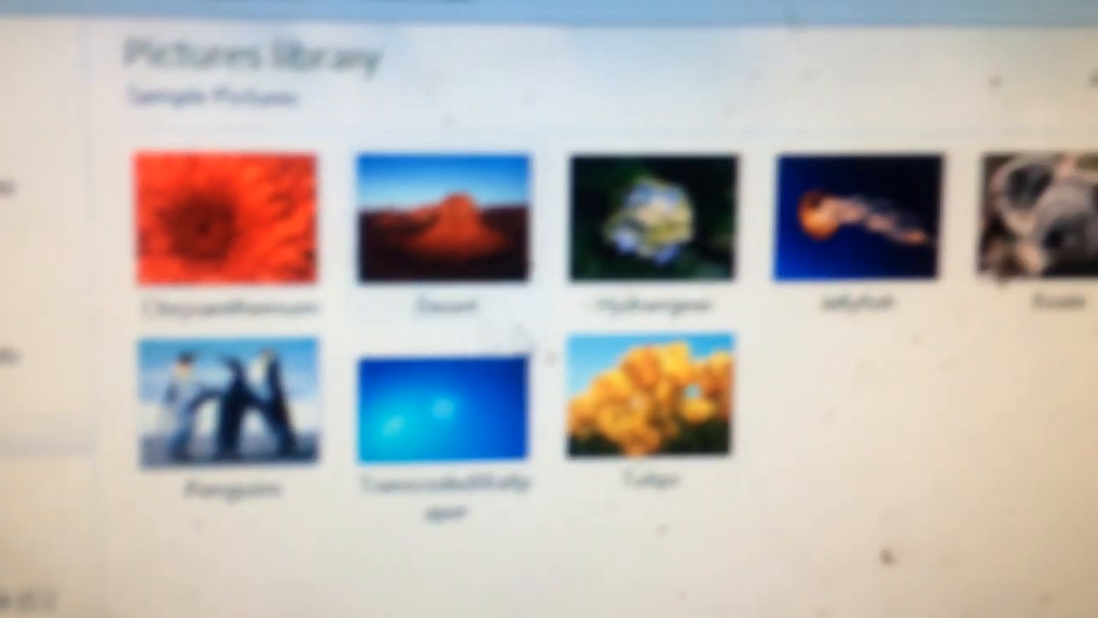